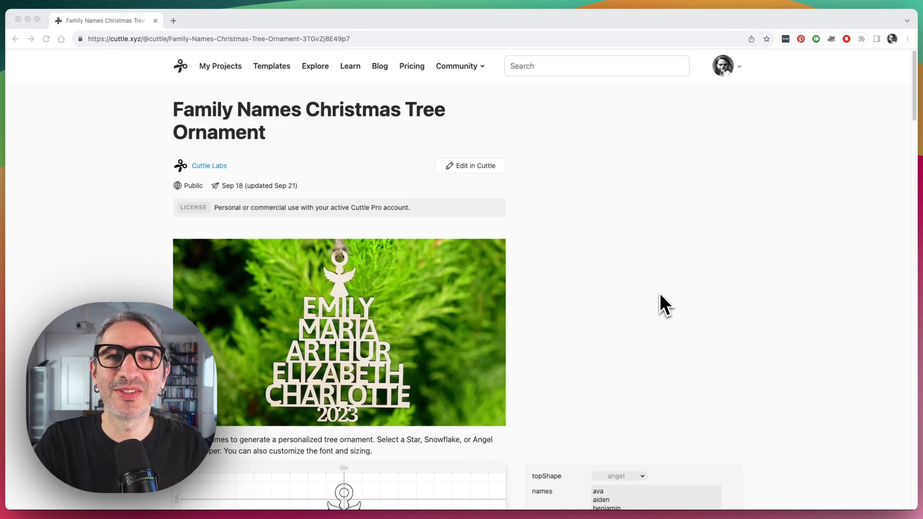
{"action": "mouse_move", "coordinate": [525, 325]}
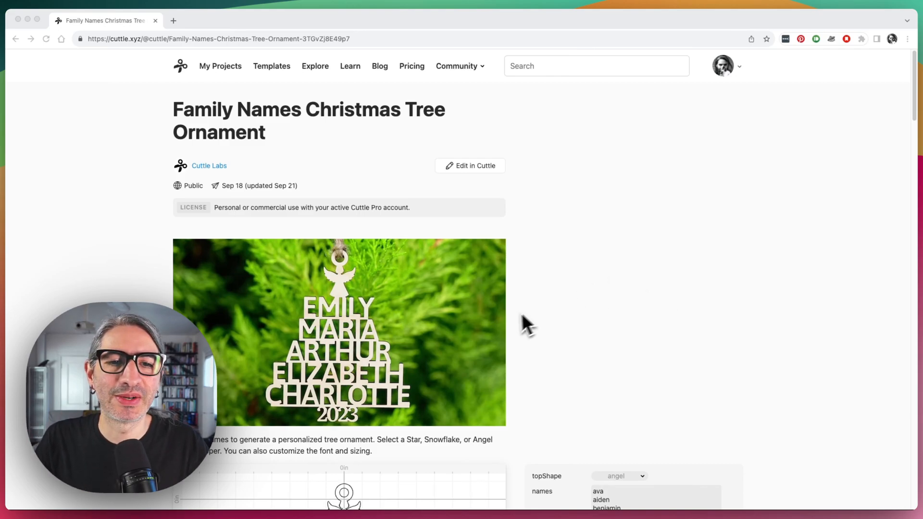
{"action": "mouse_move", "coordinate": [357, 334]}
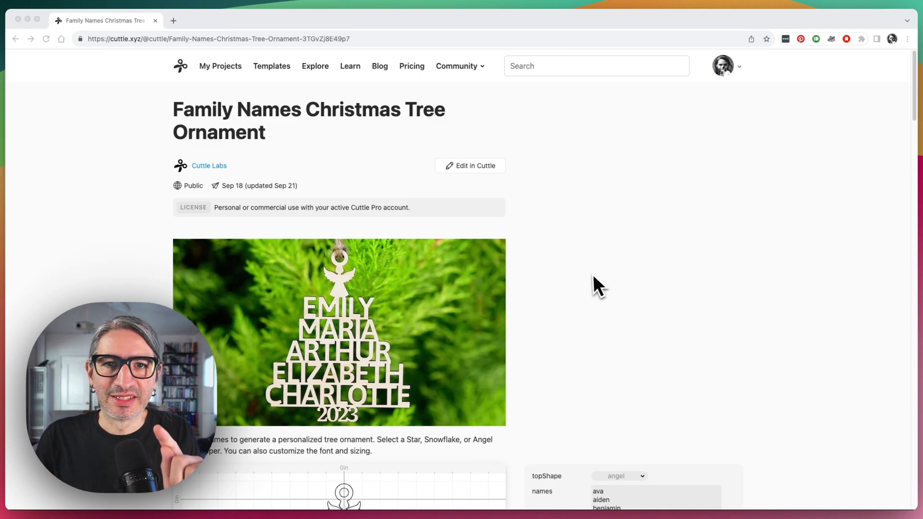
{"action": "mouse_move", "coordinate": [590, 286]}
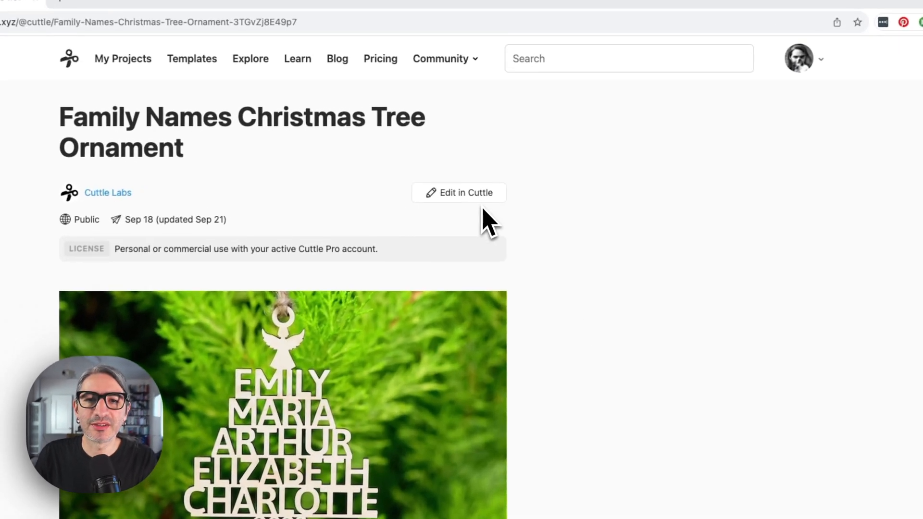
Open the Family Names ornament template in the editor and save a personal copy
{"action": "left_click", "coordinate": [465, 192]}
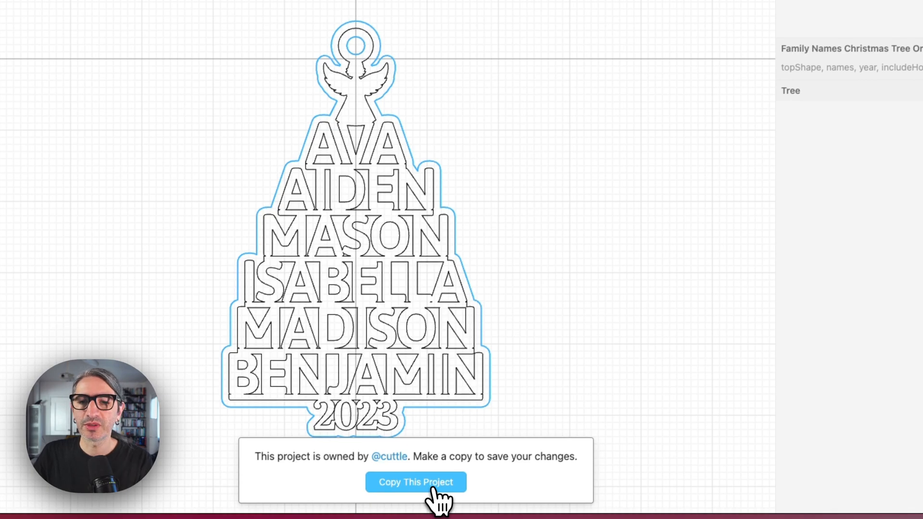
{"action": "left_click", "coordinate": [416, 482]}
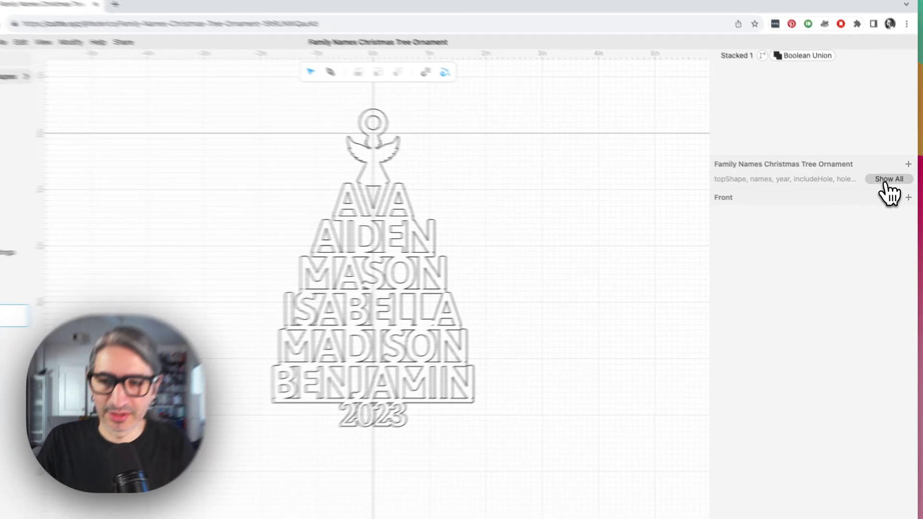
Show all parameters and edit the names so 'ava aiden' share the first line
{"action": "left_click", "coordinate": [888, 179]}
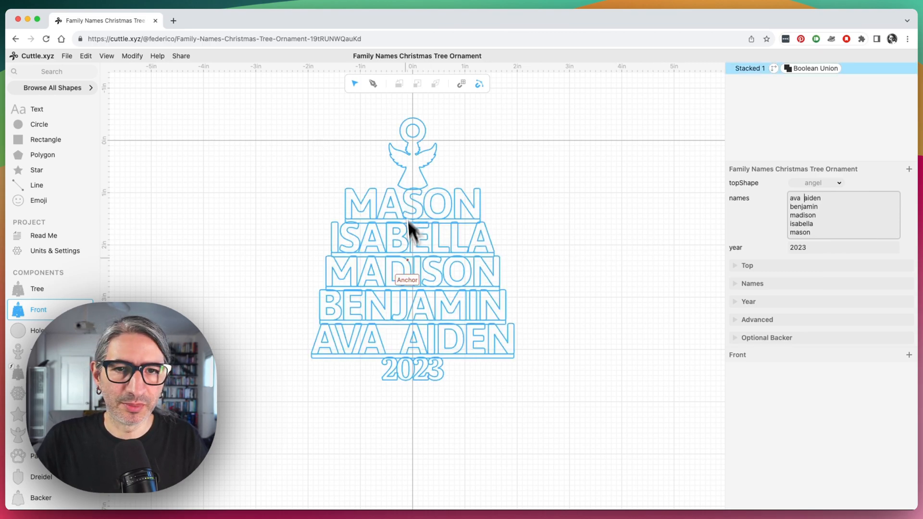
{"action": "left_click", "coordinate": [207, 304]}
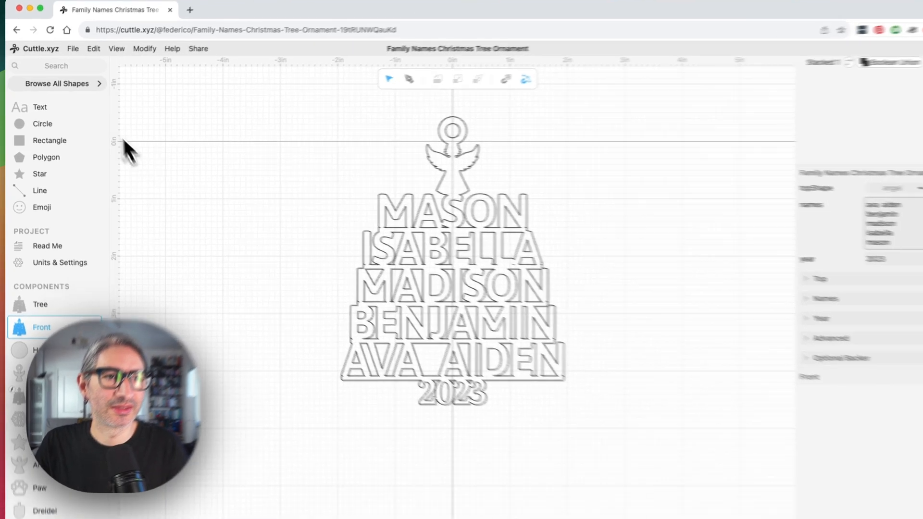
Search for the heart shape and place it between AVA and AIDEN
{"action": "type", "text": "he"}
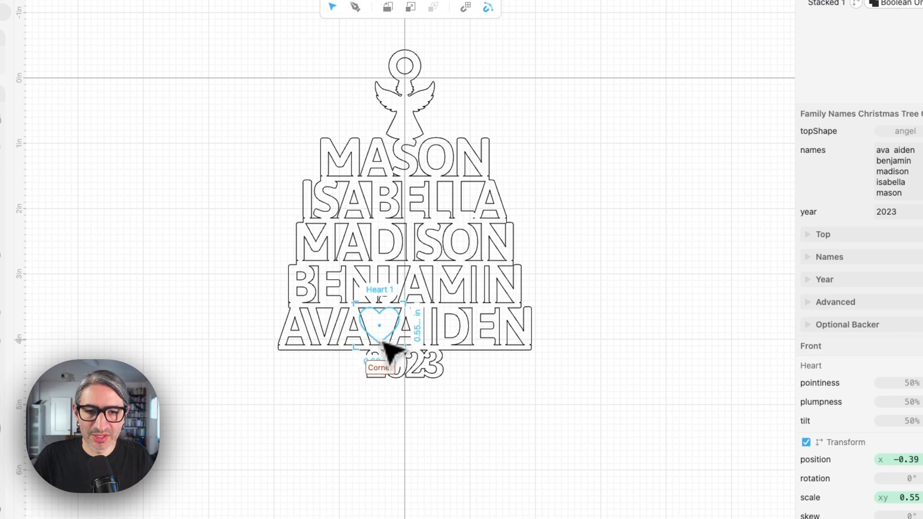
{"action": "left_click_drag", "start_coordinate": [378, 327], "coordinate": [382, 323]}
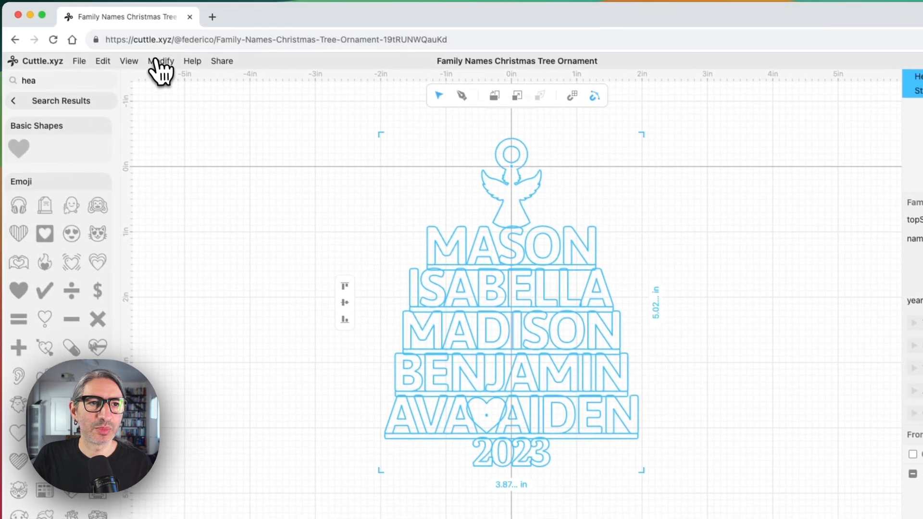
Apply Modify > Boolean Union (Weld) to merge the heart with the names ornament
{"action": "left_click", "coordinate": [164, 61]}
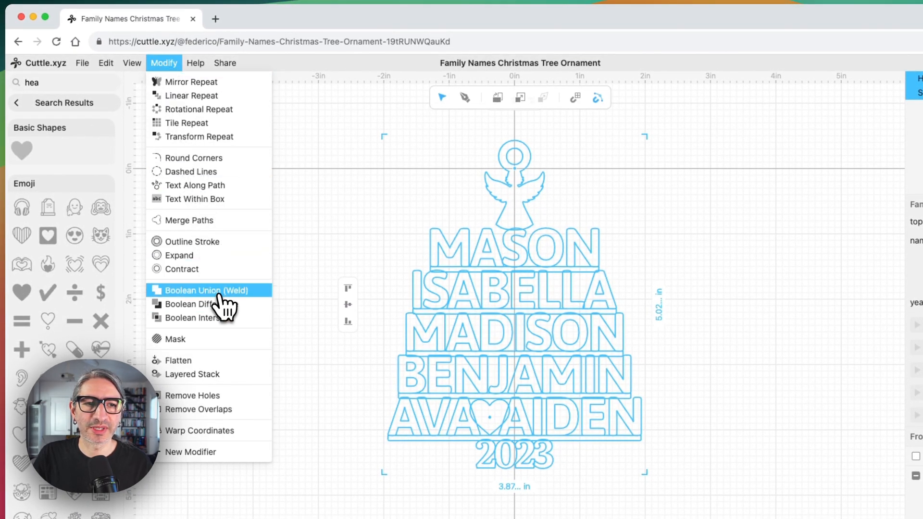
{"action": "left_click", "coordinate": [205, 291]}
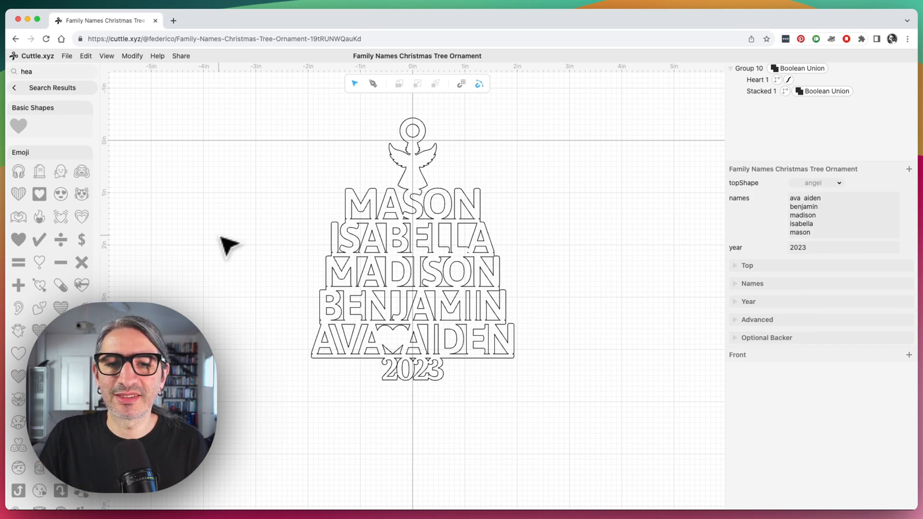
{"action": "mouse_move", "coordinate": [530, 346]}
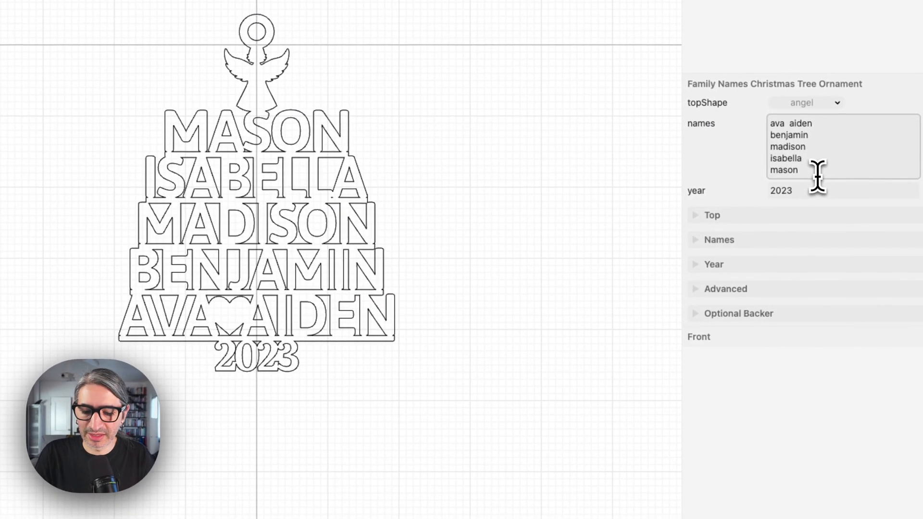
Type 'liz' after mason on the same line of the names box
{"action": "type", "text": "liz"}
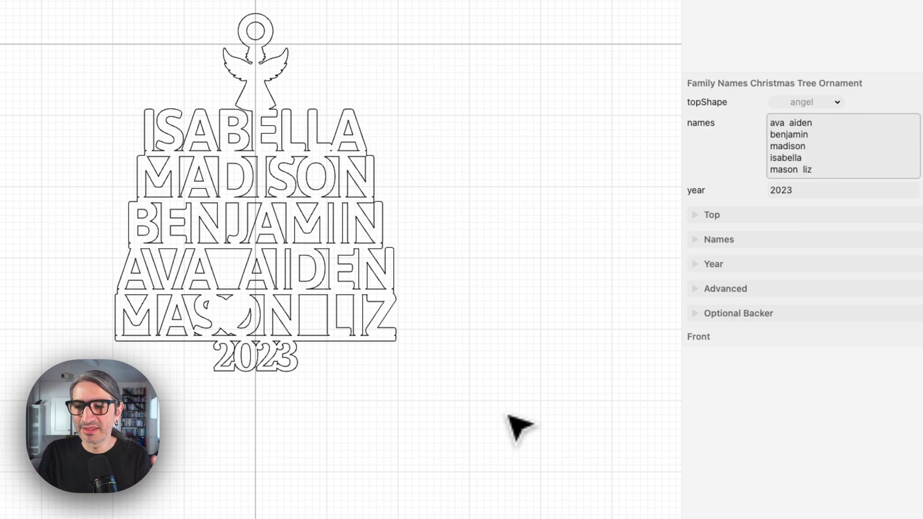
{"action": "left_click", "coordinate": [801, 170]}
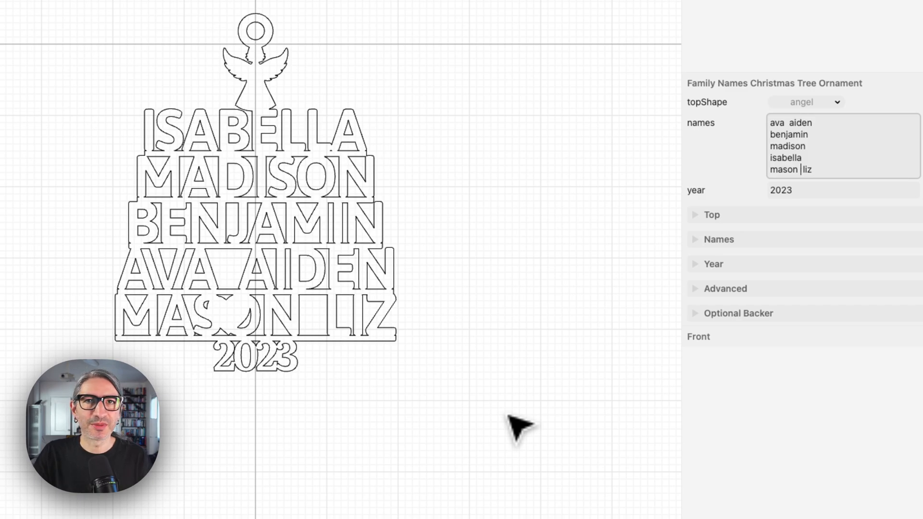
{"action": "mouse_move", "coordinate": [457, 407]}
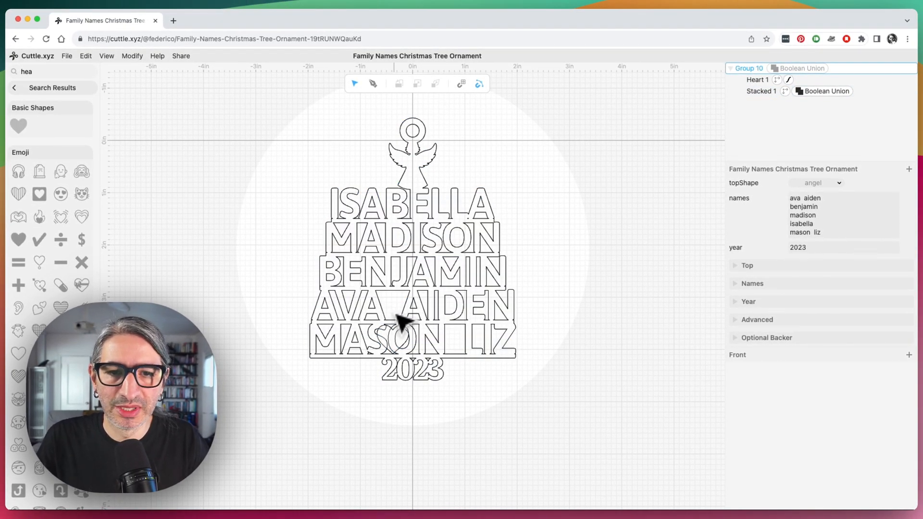
Duplicate Heart 1 and position the copy between MASON and LIZ
{"action": "left_click", "coordinate": [394, 320]}
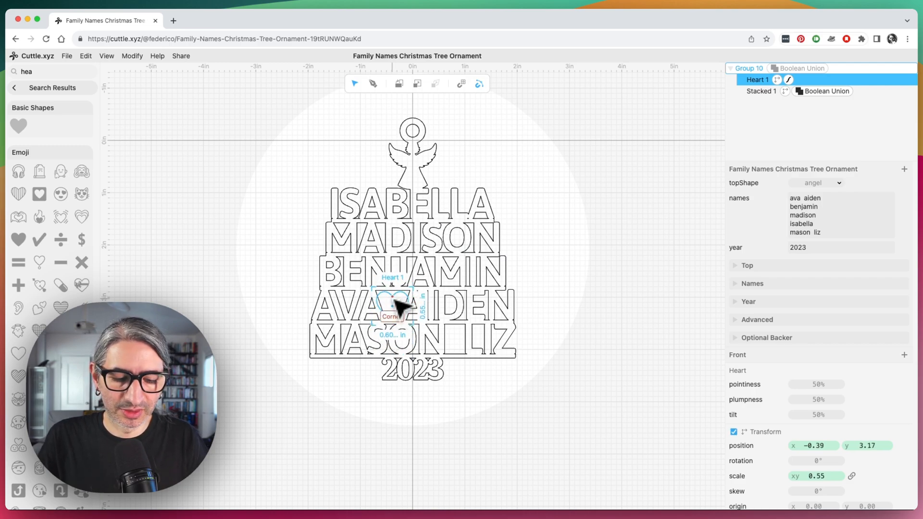
{"action": "key", "text": "cmd+d"}
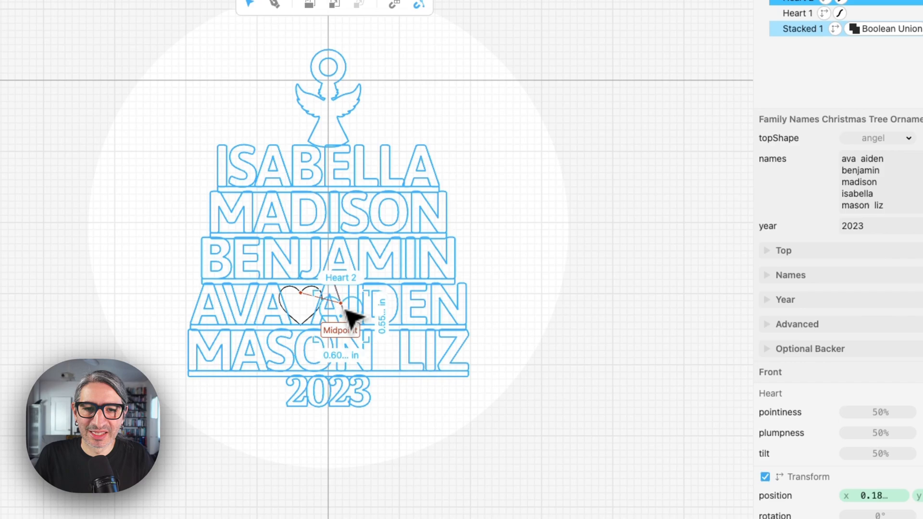
{"action": "left_click_drag", "start_coordinate": [307, 307], "coordinate": [383, 347]}
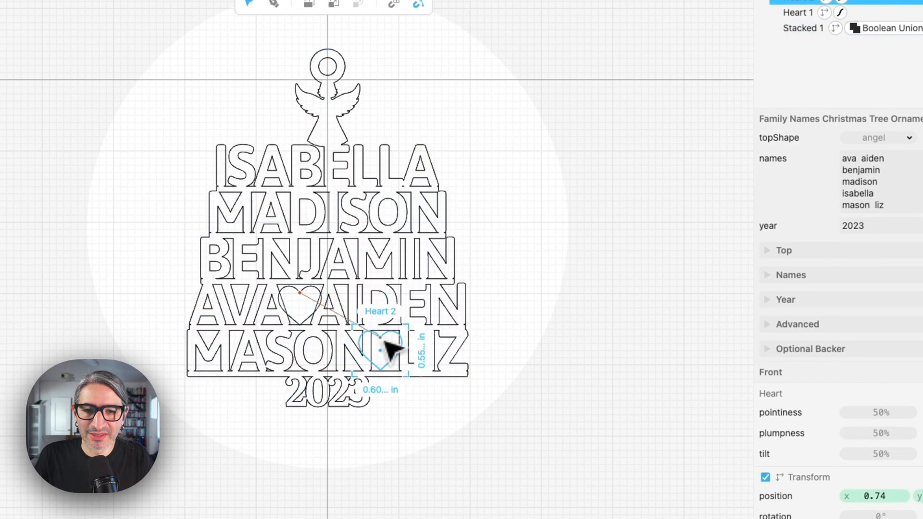
{"action": "left_click_drag", "start_coordinate": [377, 347], "coordinate": [389, 354]}
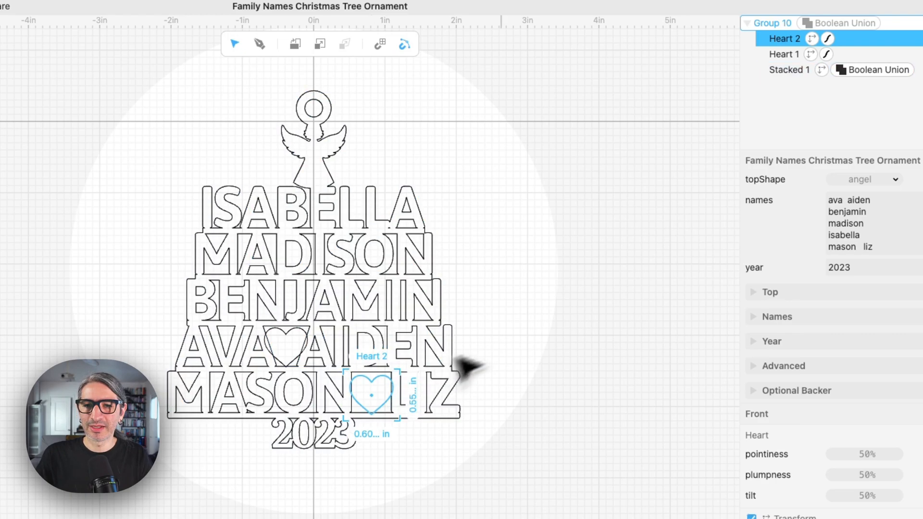
{"action": "mouse_move", "coordinate": [598, 300]}
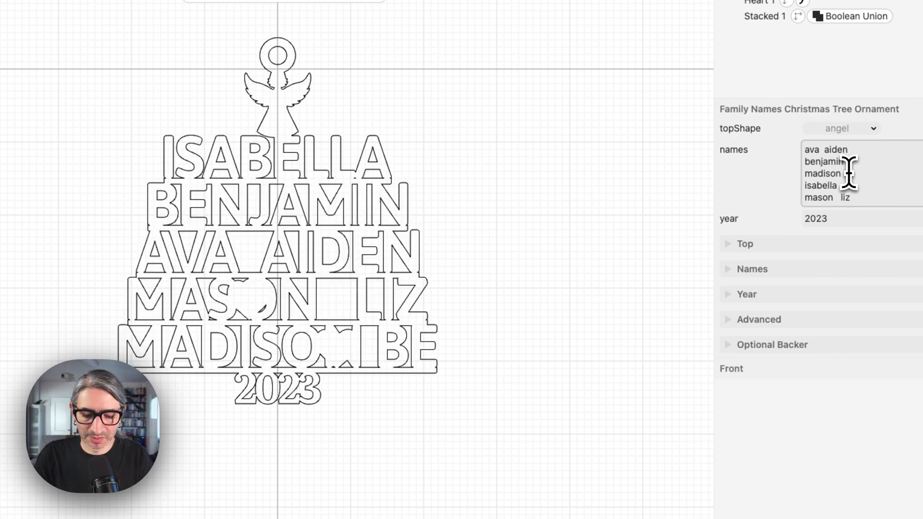
Add 'ben' after madison, undo the stray move, and return Heart 1 between AVA and AIDEN
{"action": "type", "text": "ben"}
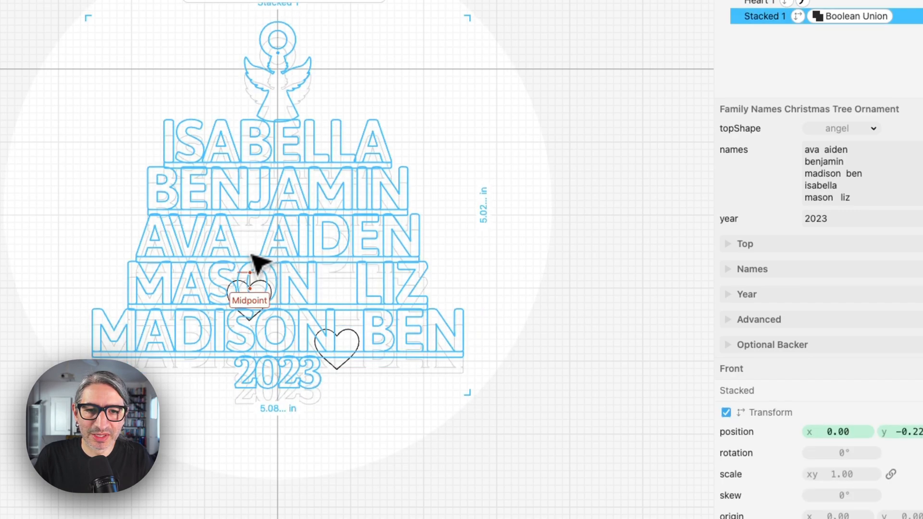
{"action": "key", "text": "cmd+z"}
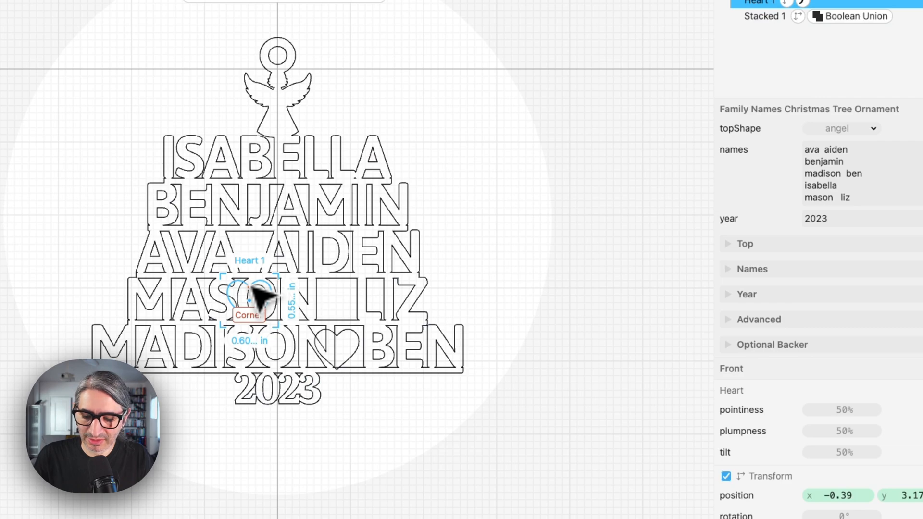
{"action": "left_click_drag", "start_coordinate": [250, 297], "coordinate": [250, 262]}
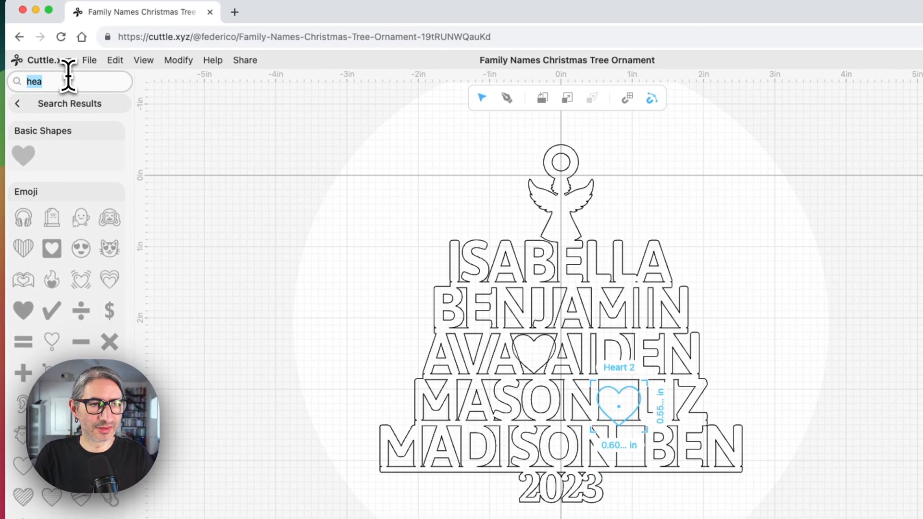
Add a star between MADISON and BEN, scaled down to about 0.62
{"action": "type", "text": "sta"}
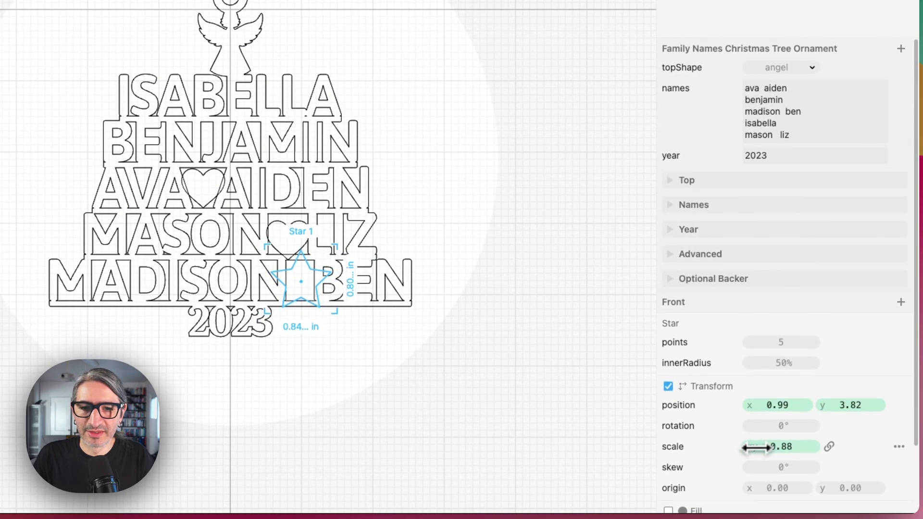
{"action": "left_click_drag", "start_coordinate": [760, 446], "coordinate": [722, 447]}
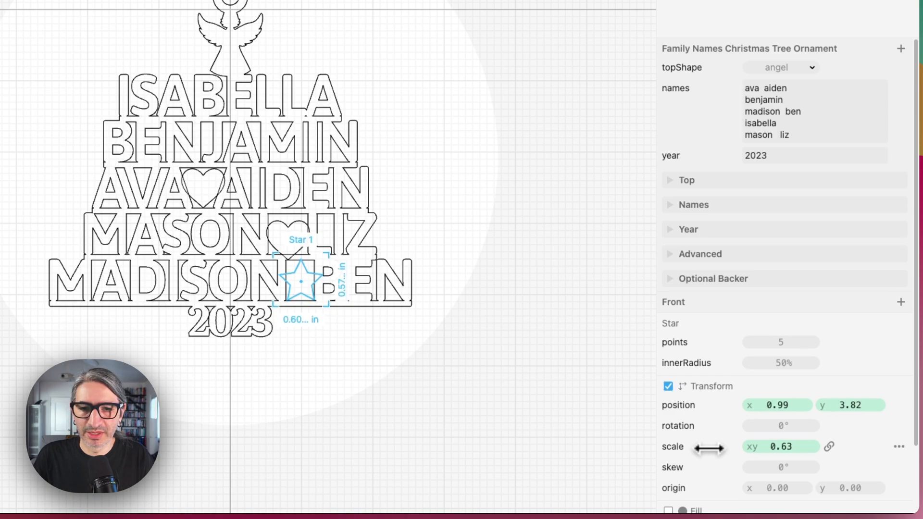
{"action": "left_click_drag", "start_coordinate": [718, 446], "coordinate": [706, 446]}
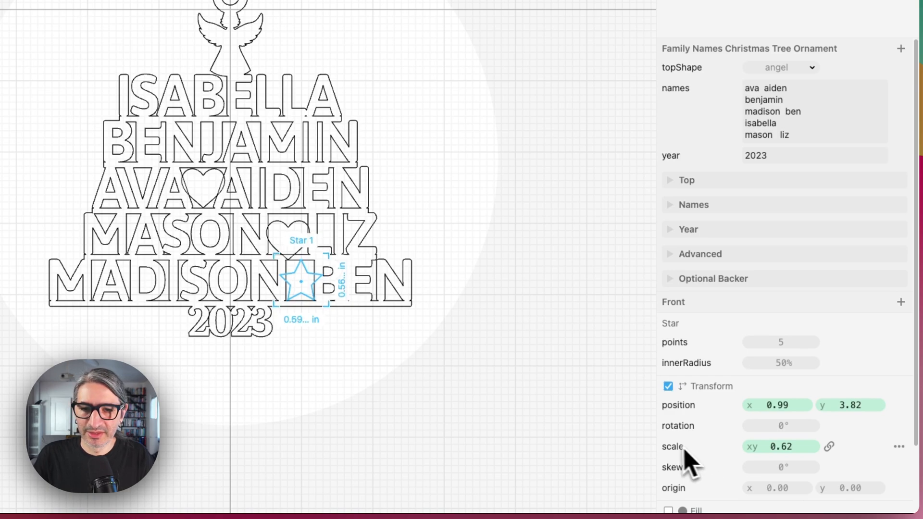